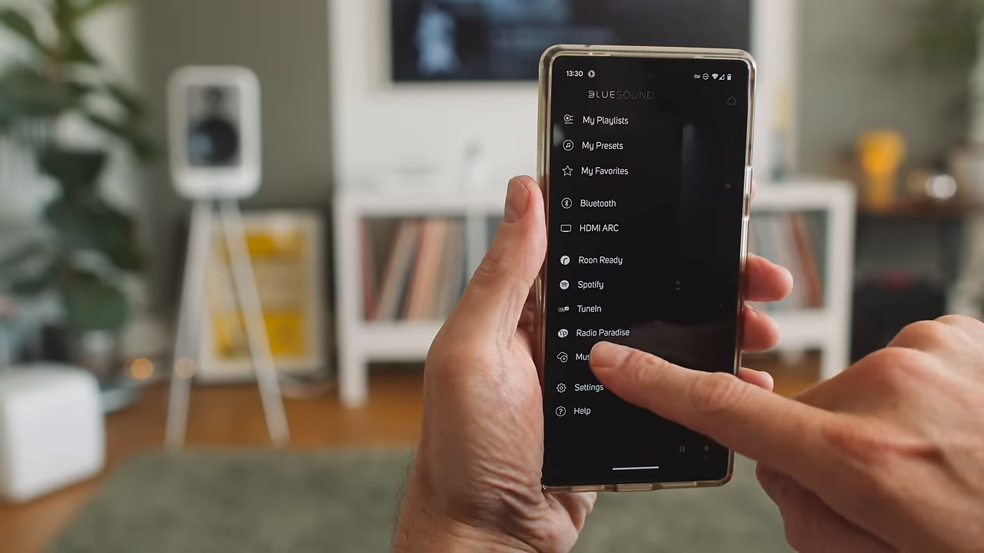
Step: Show the Music Services list and scroll down past Qobuz, Spotify and TIDAL to TuneIn
click(581, 357)
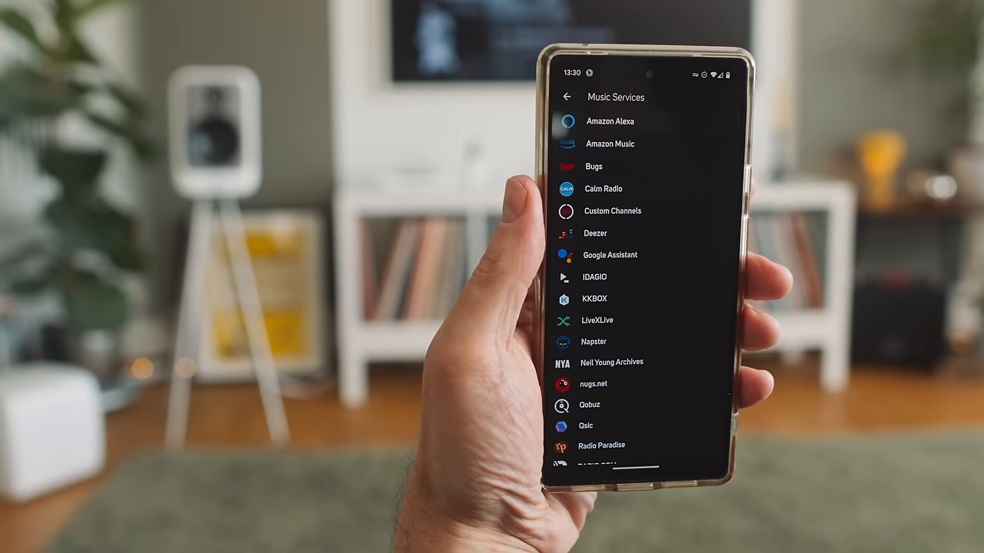
scroll(down, 3)
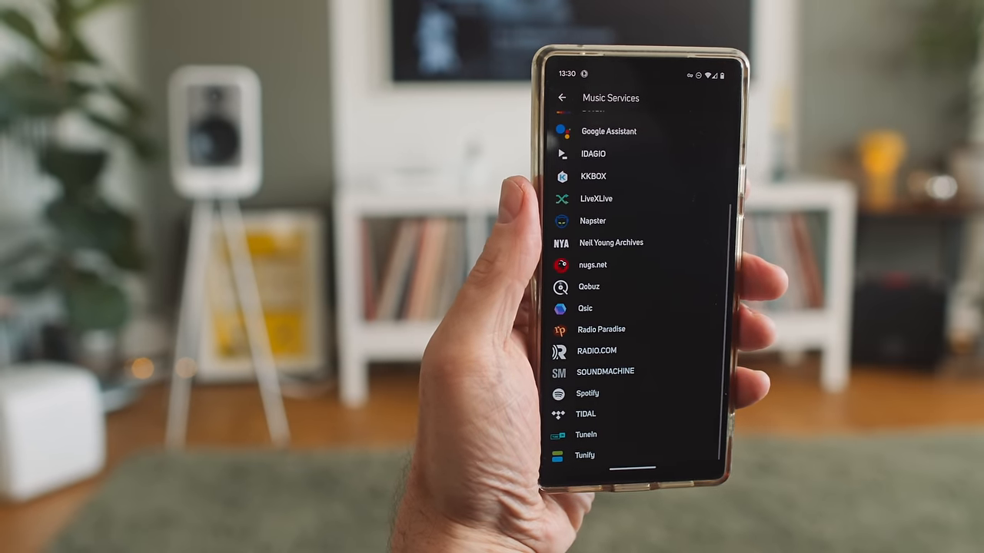